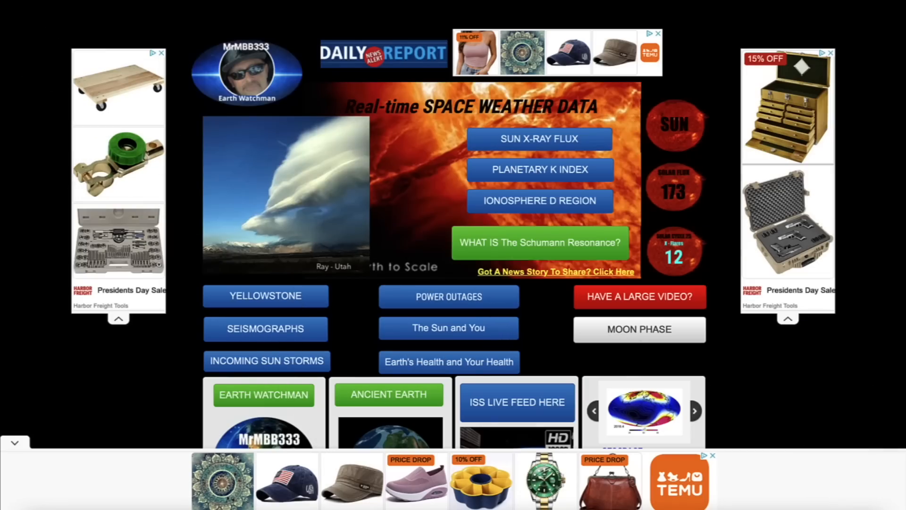
mouse_move(829, 401)
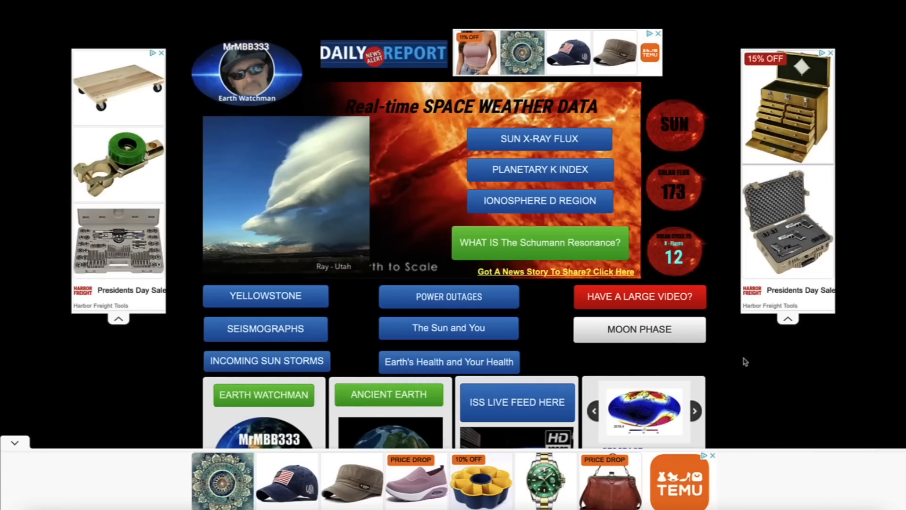
mouse_move(874, 213)
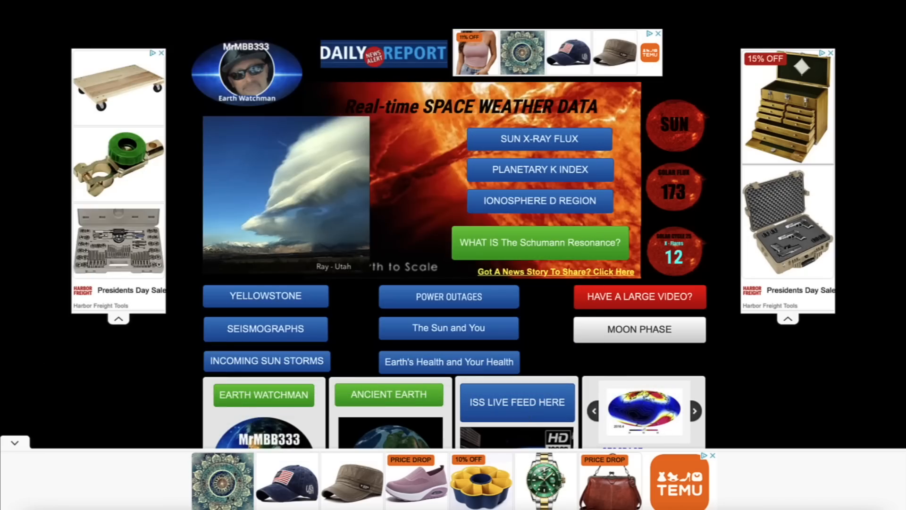
- View the GOES solar X-ray flux chart on NOAA's Space Weather Prediction Center
left_click(539, 140)
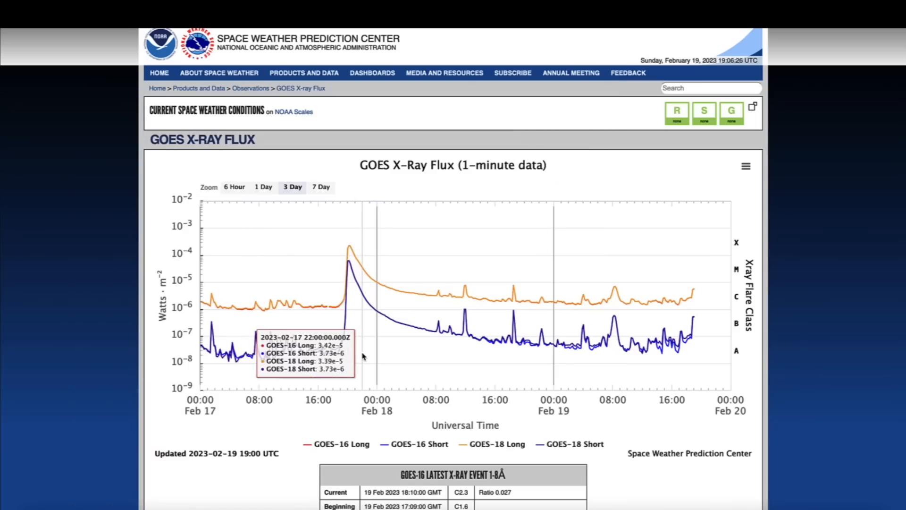
mouse_move(351, 277)
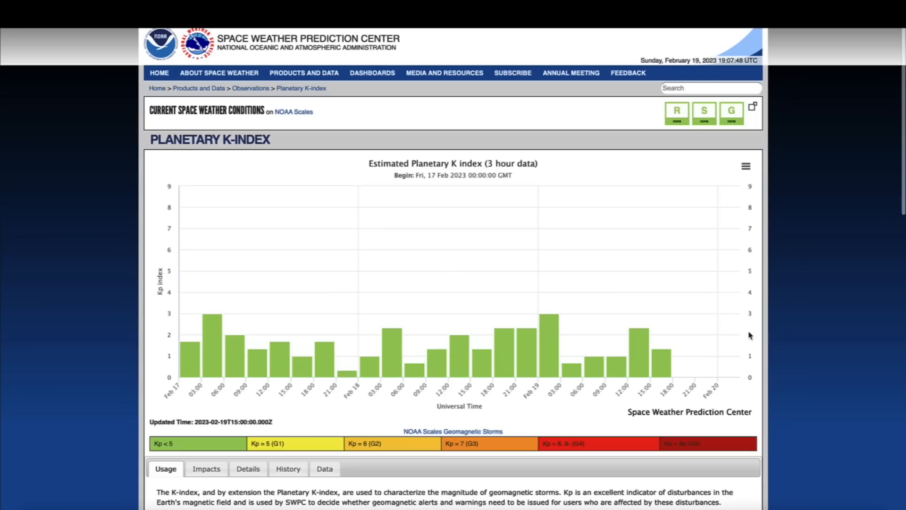
mouse_move(737, 308)
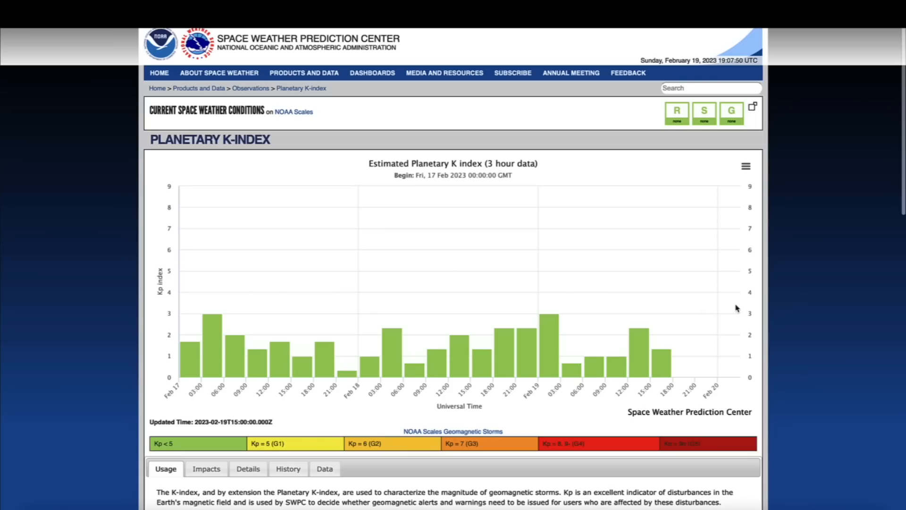
mouse_move(853, 310)
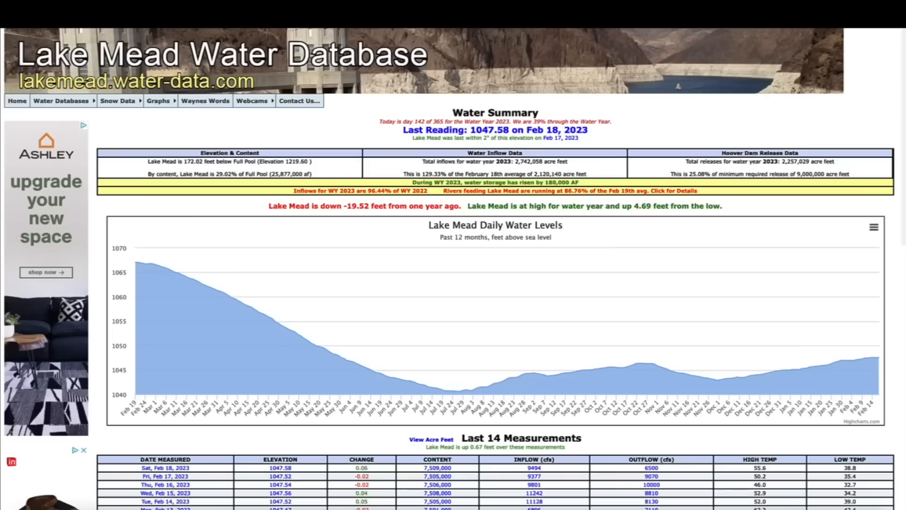
mouse_move(829, 364)
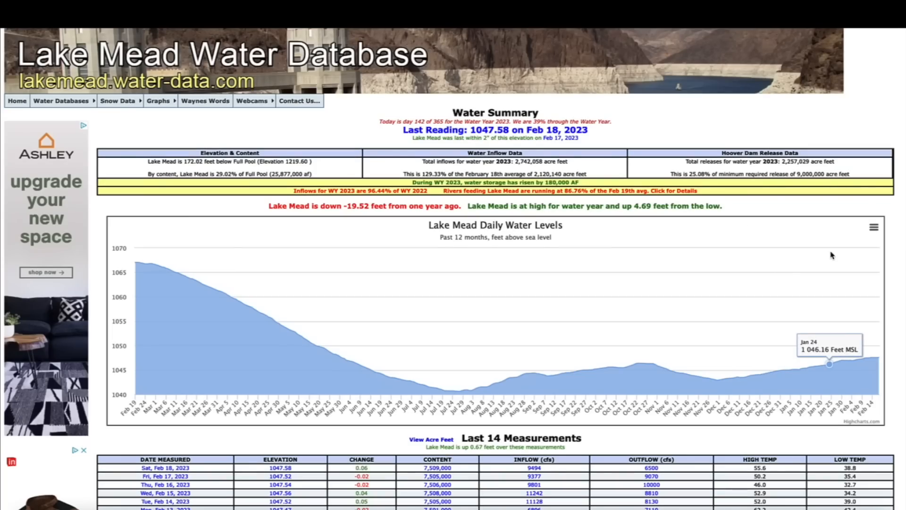
scroll("down", 3)
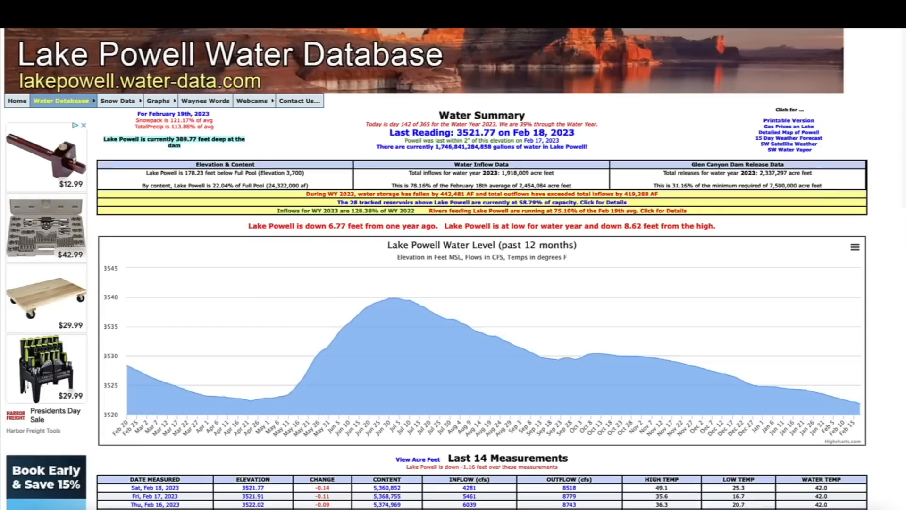
- Scroll past the 12-month water level chart to the Last 14 Measurements table
scroll("down", 3)
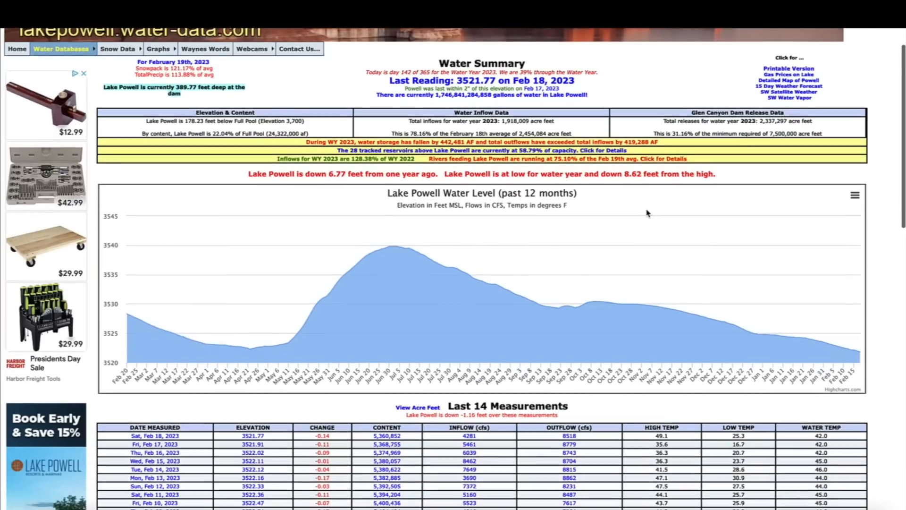
scroll("down", 3)
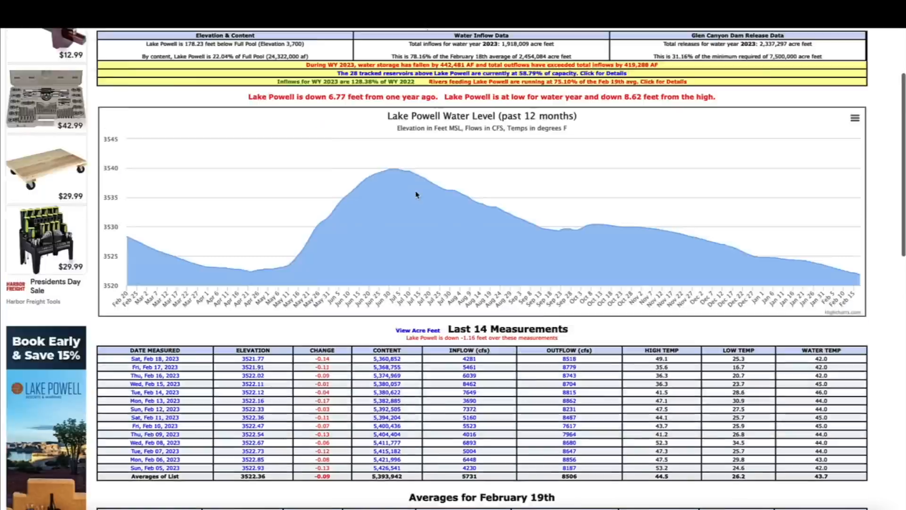
scroll("up", 3)
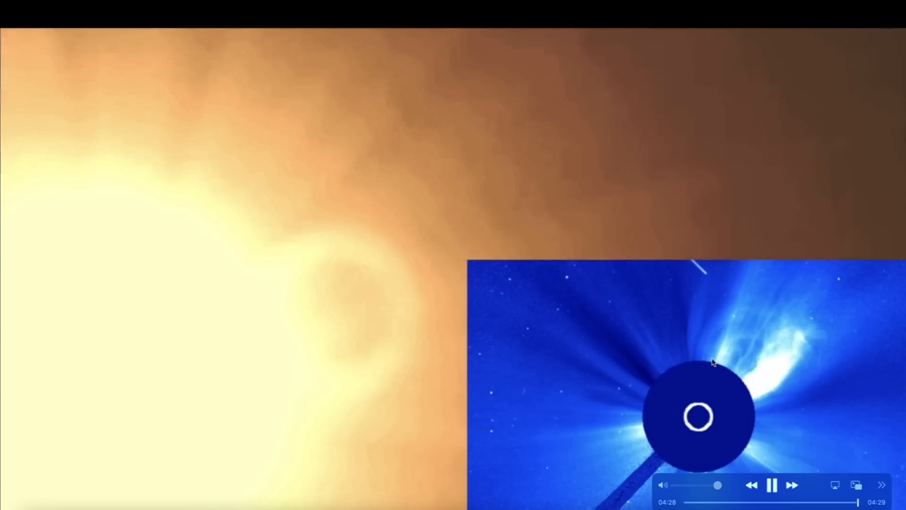
- Close the video clip to return to the MrMBB333 real-time space weather homepage
left_click(772, 485)
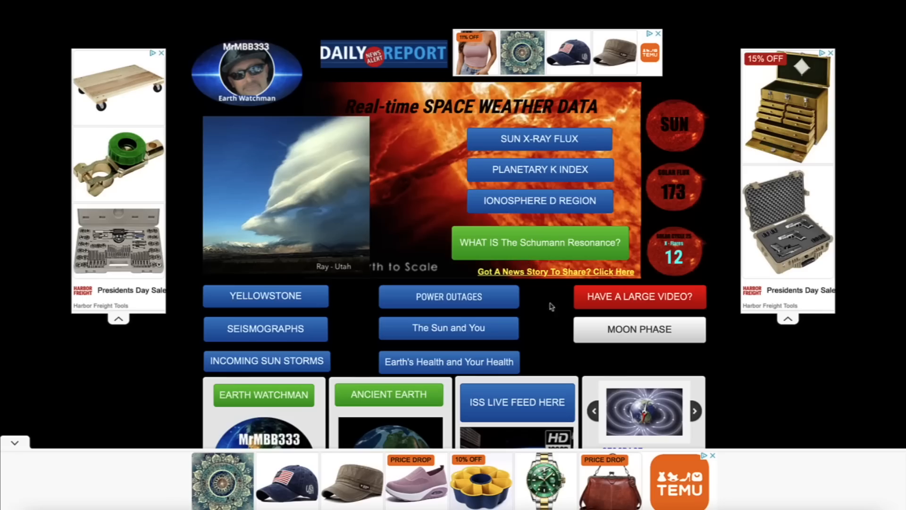
mouse_move(893, 443)
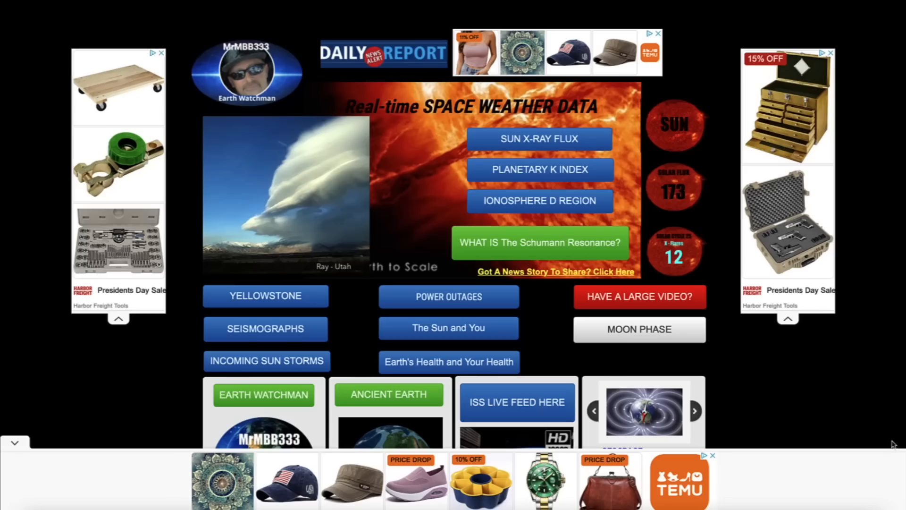